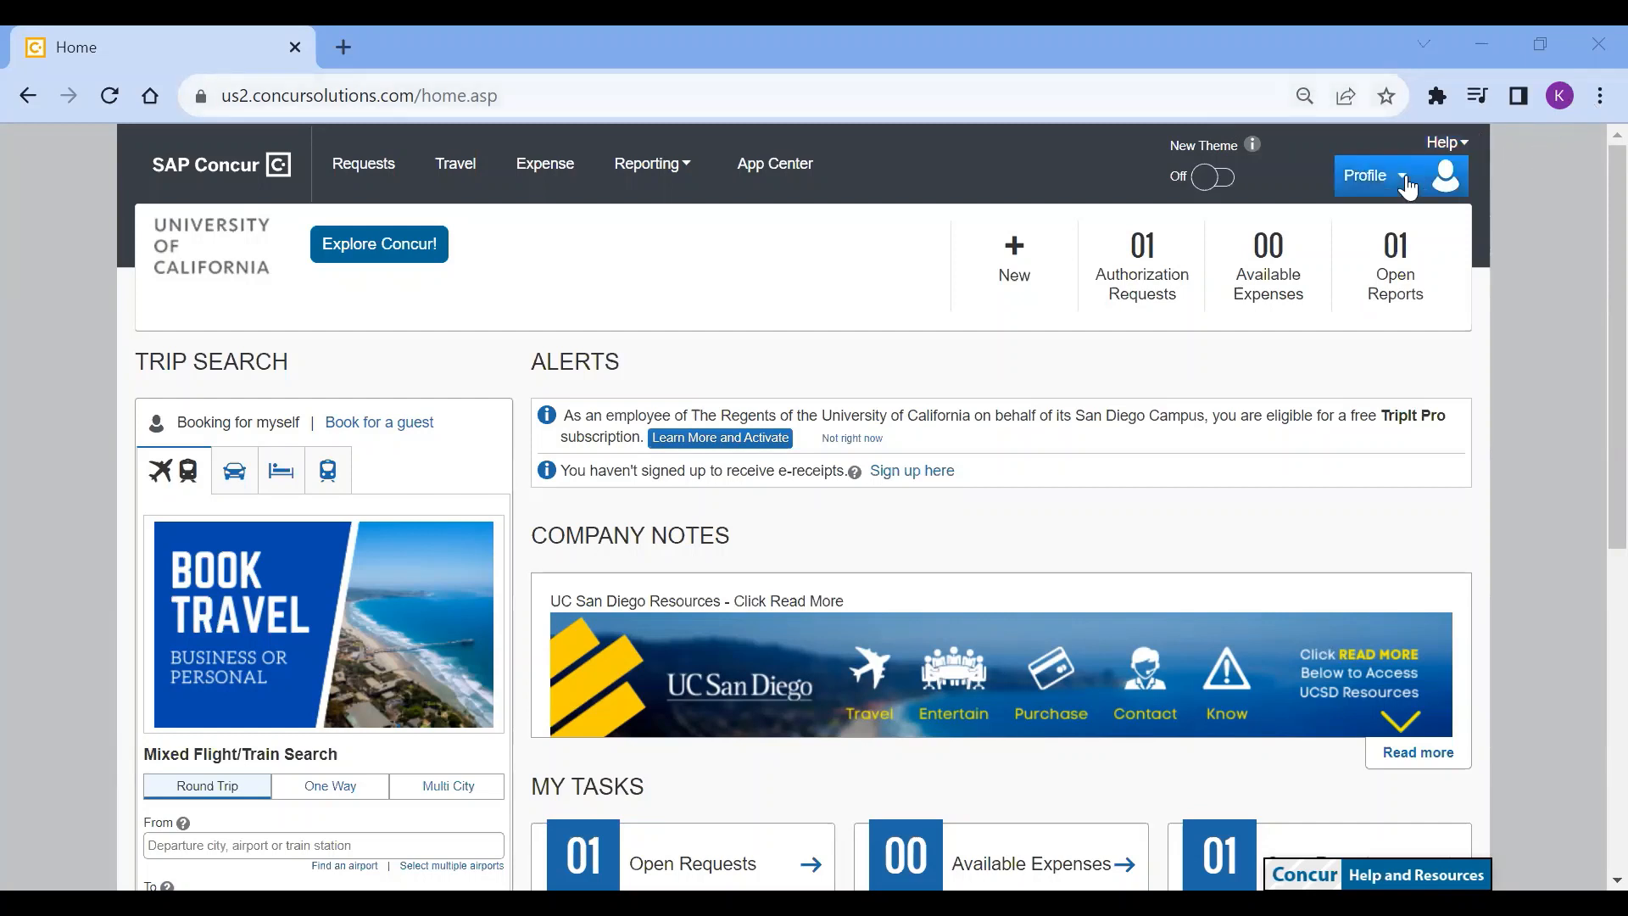
Go from the Concur home page to Profile Settings via the profile menu.
click(1369, 175)
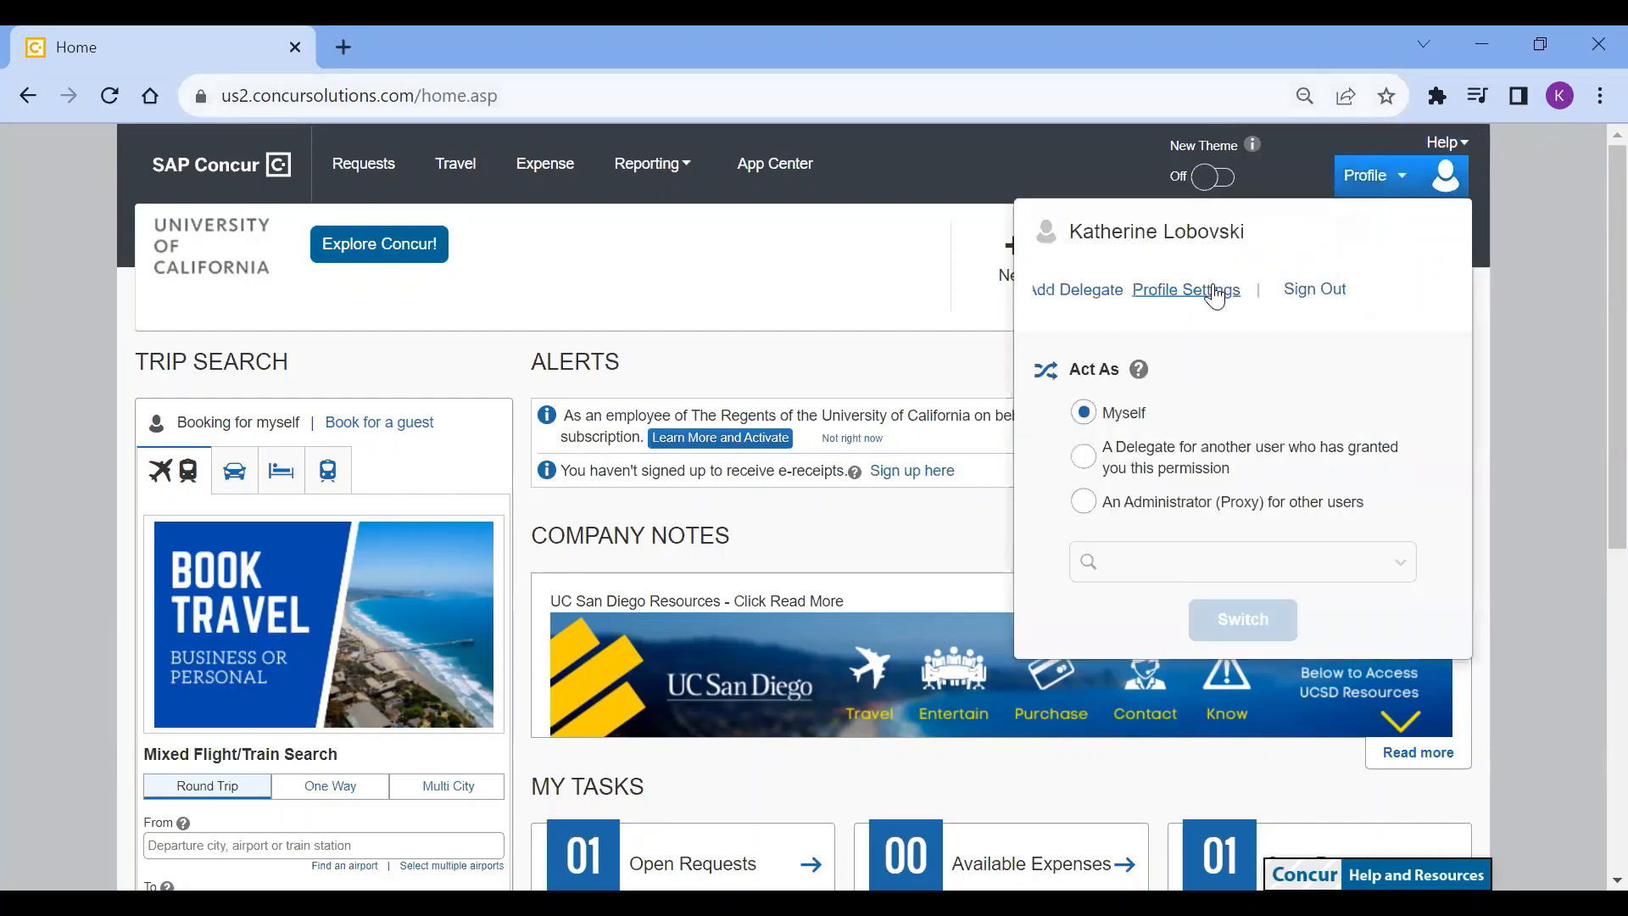
click(1186, 291)
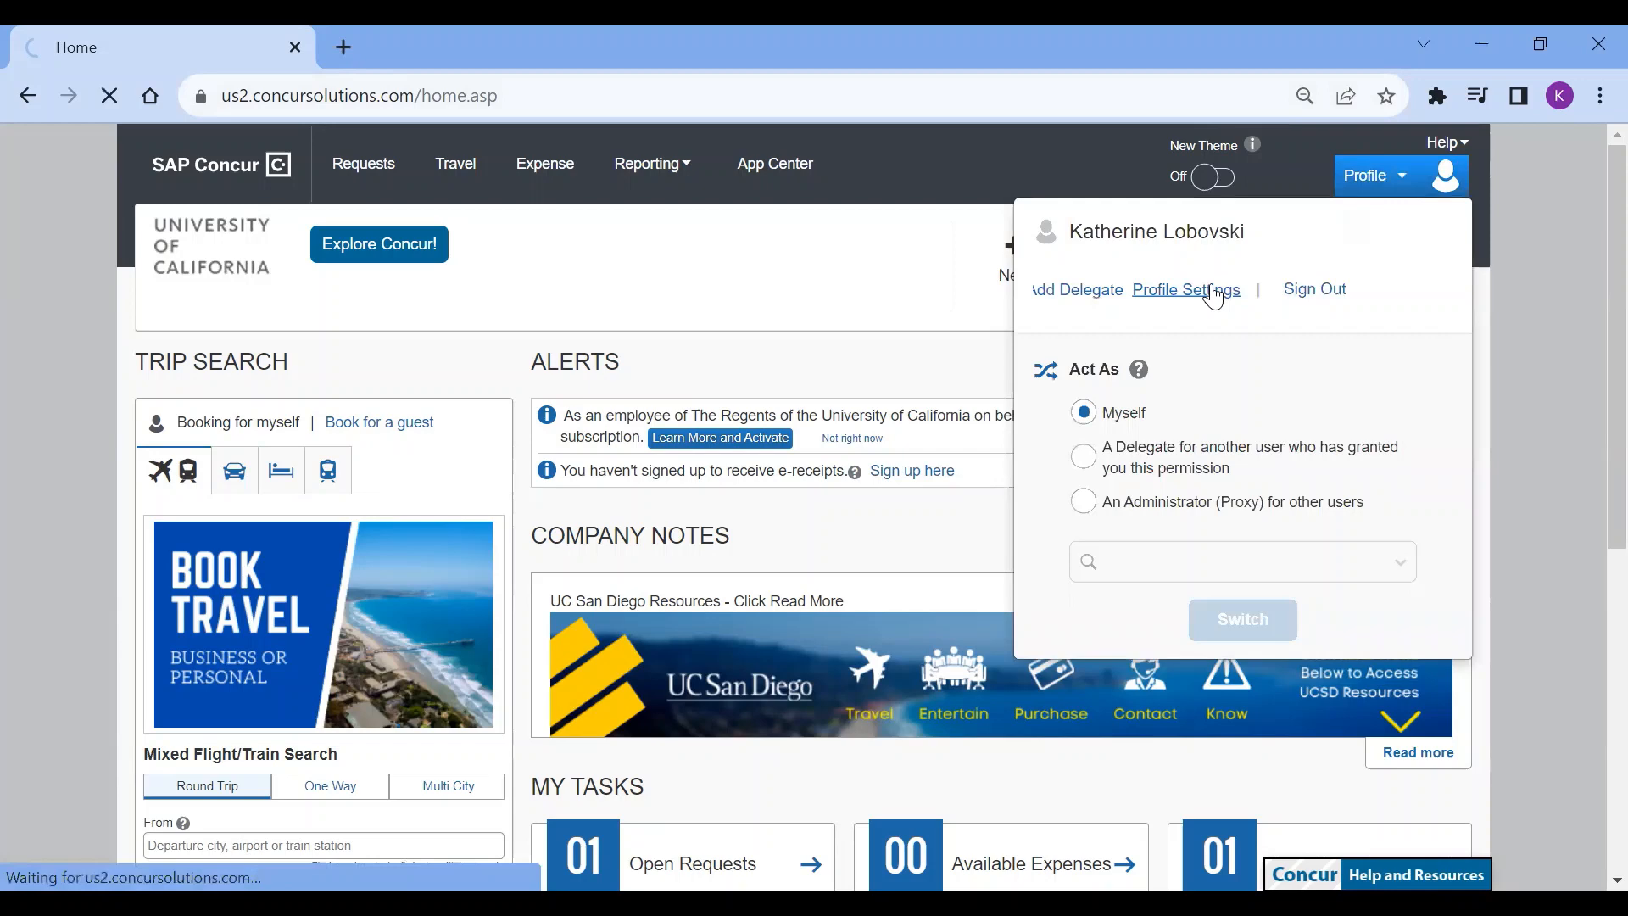
Open Assistants/Arrangers under Travel Settings, showing no assistants defined yet.
click(1185, 290)
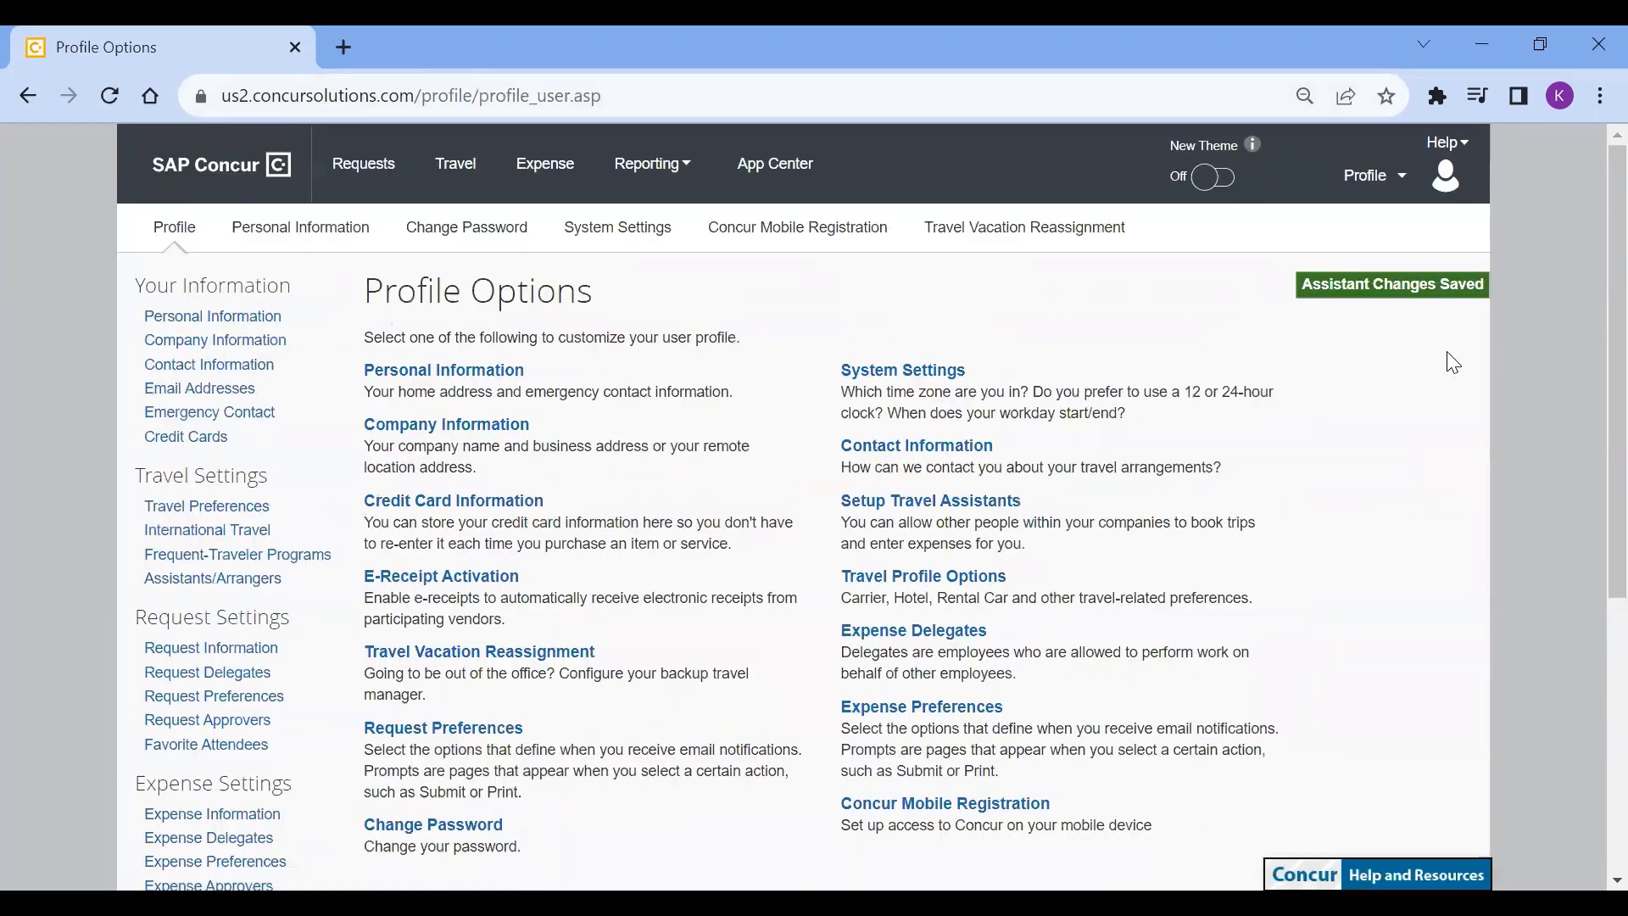
mouse_move(205, 505)
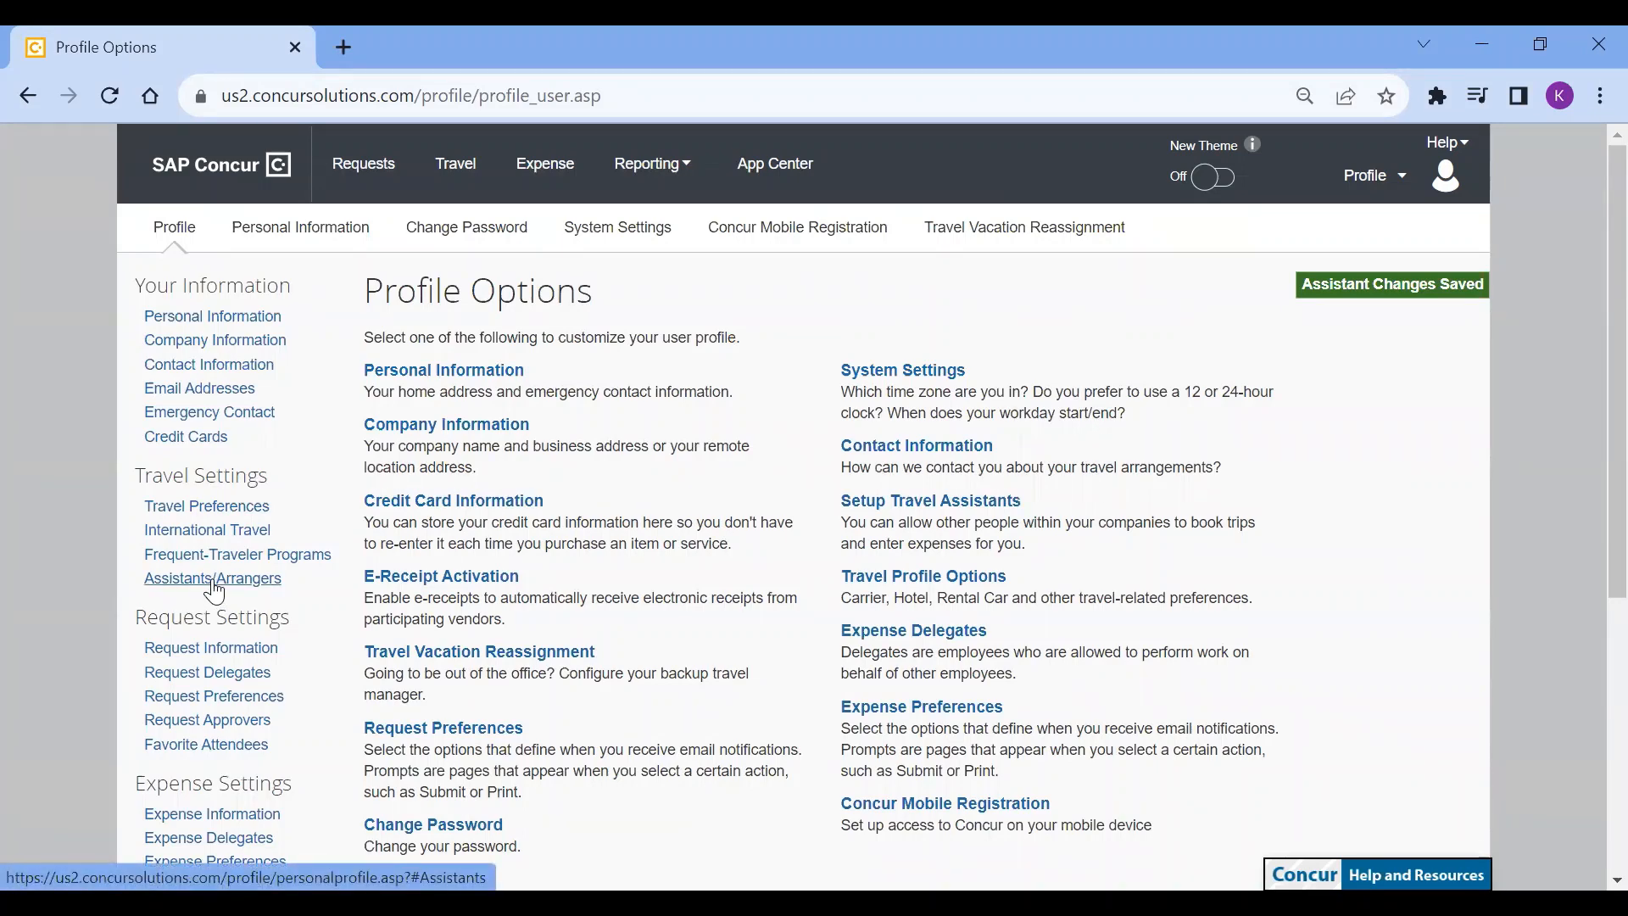
click(212, 579)
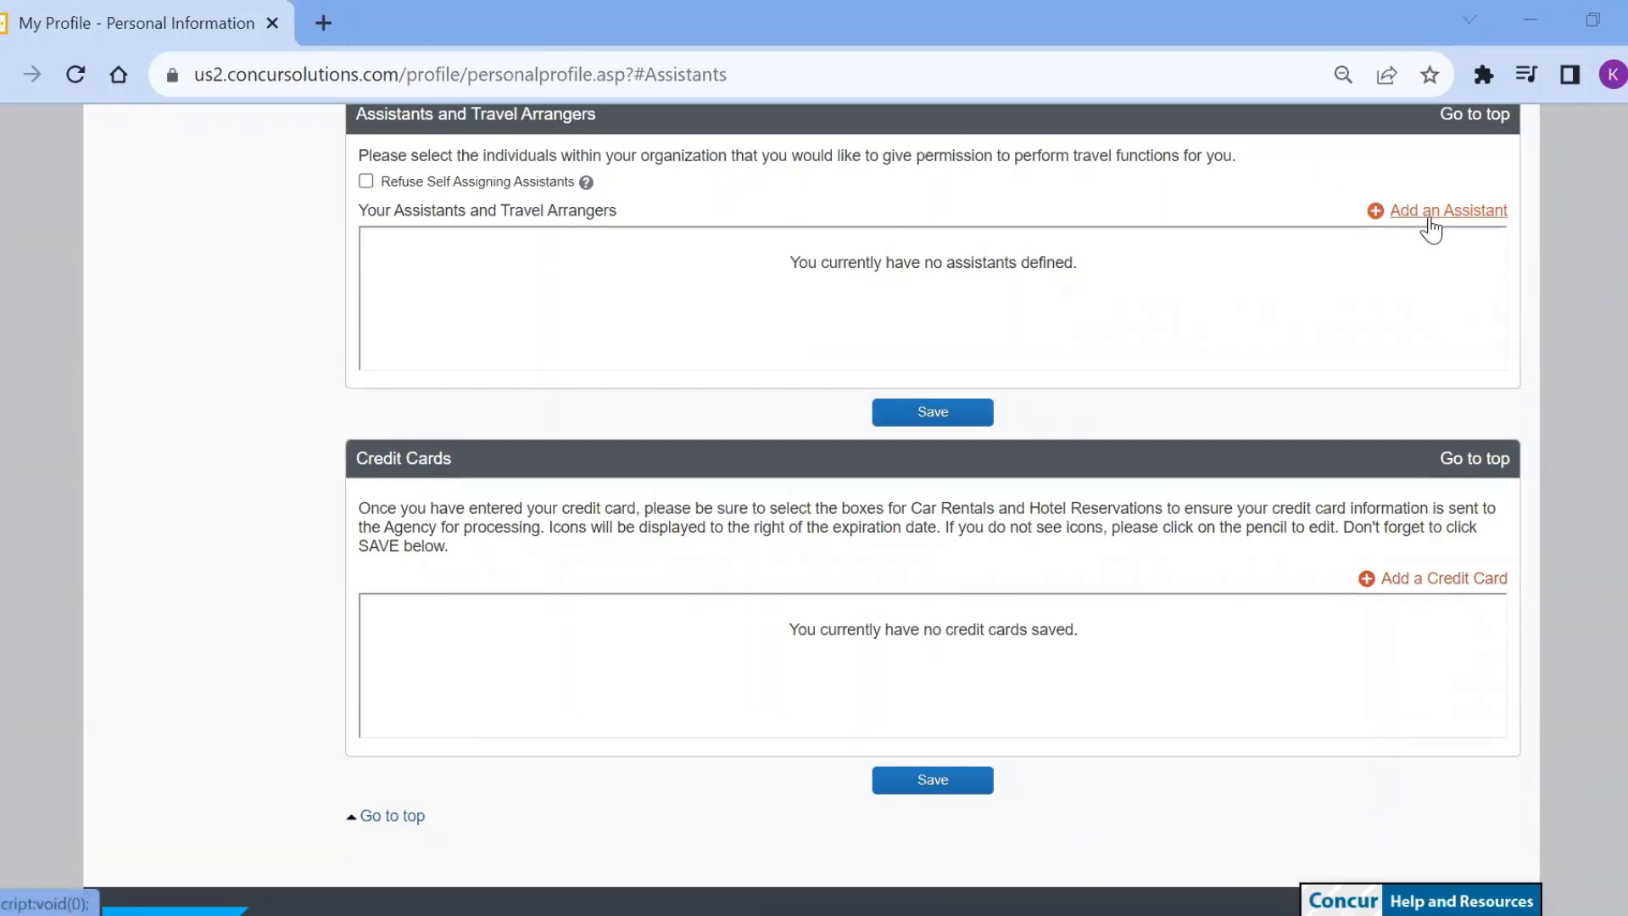
click(1447, 211)
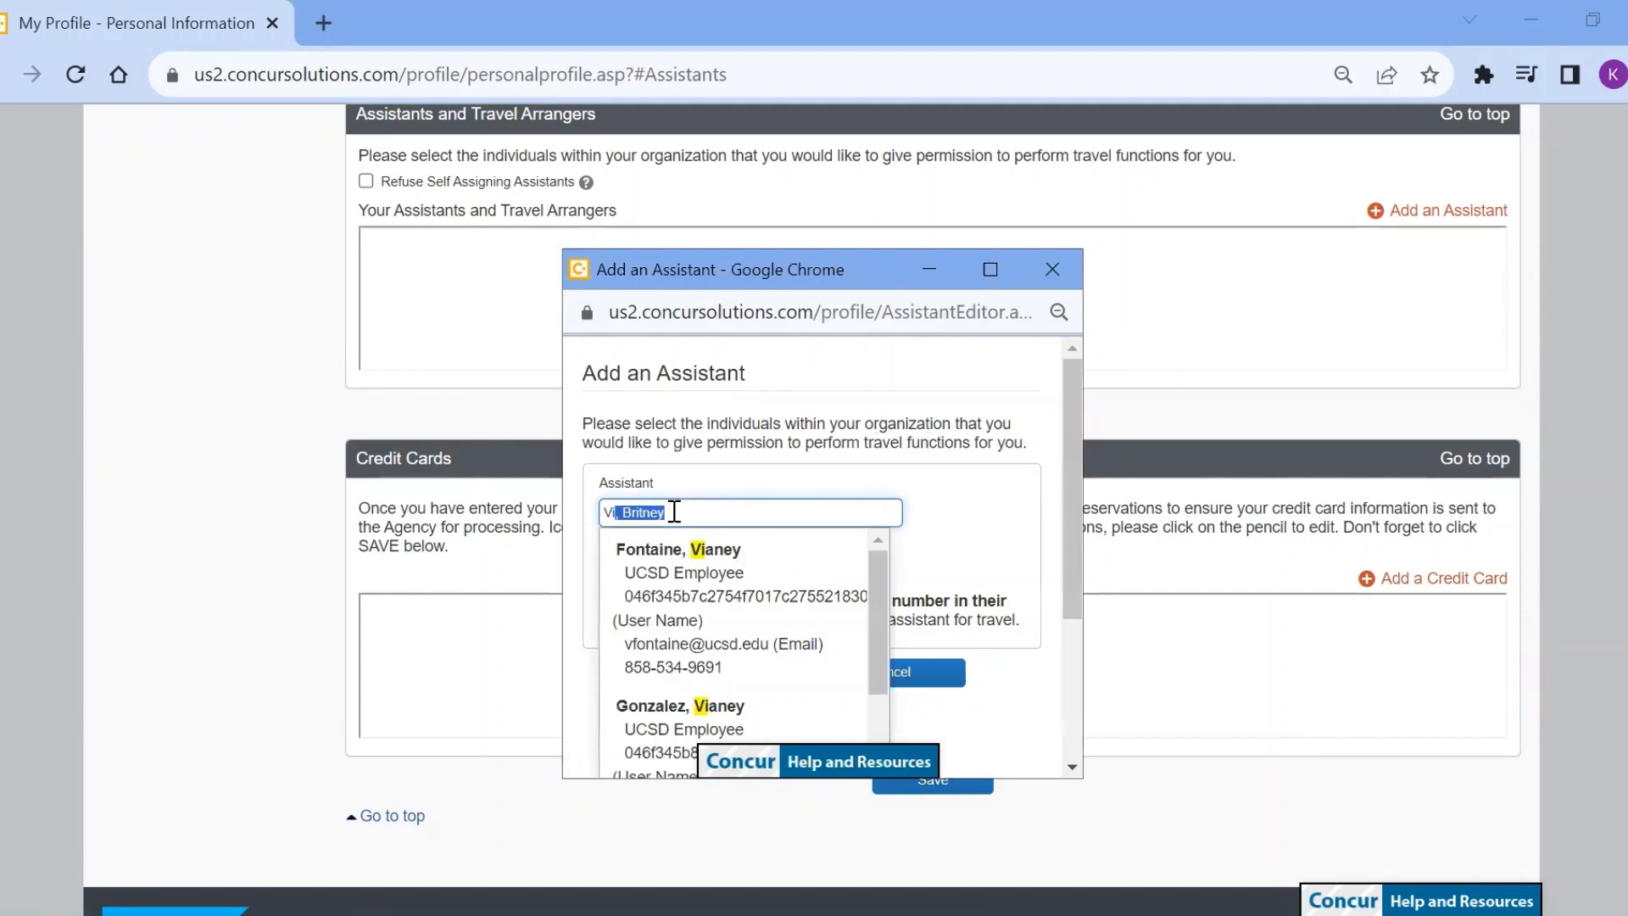
text(Vizcarra)
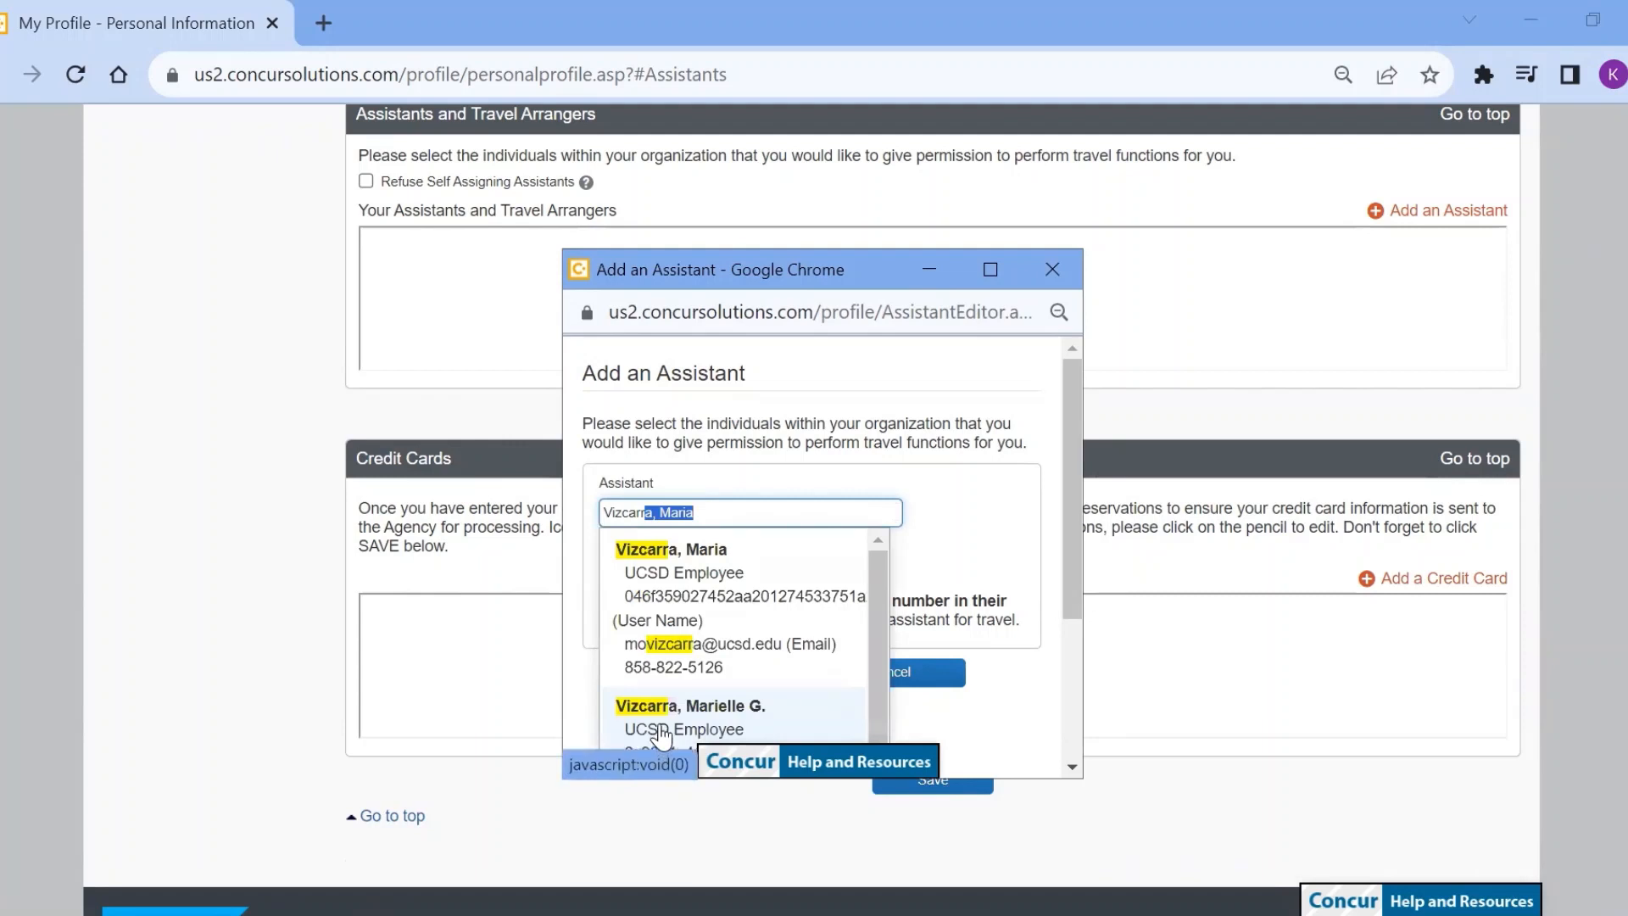
click(688, 706)
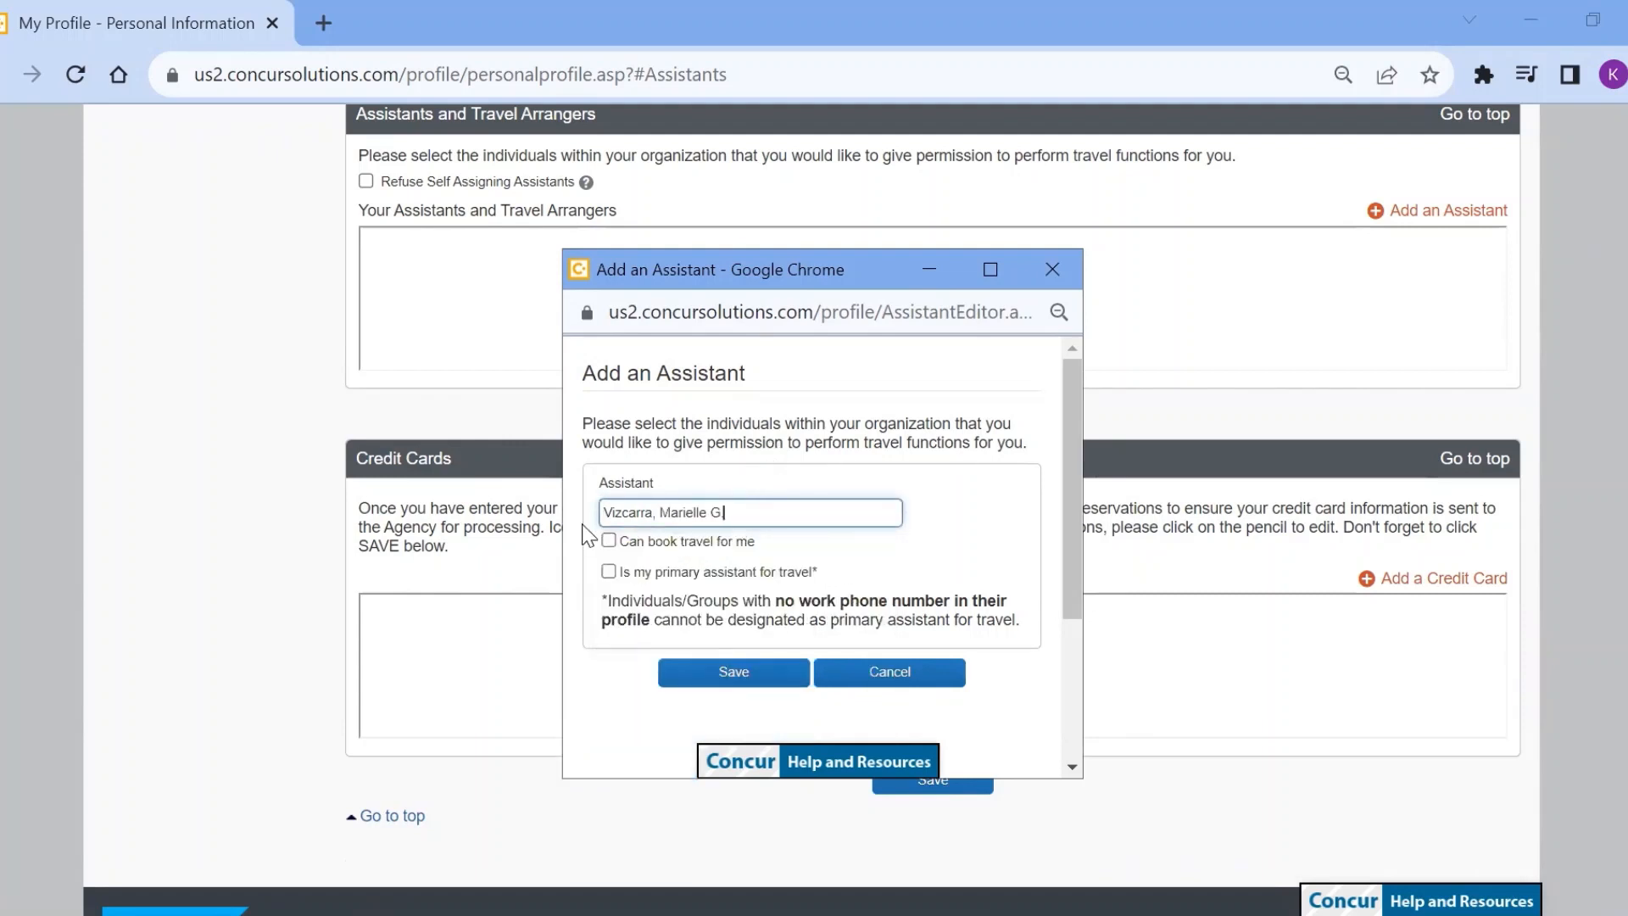
click(608, 541)
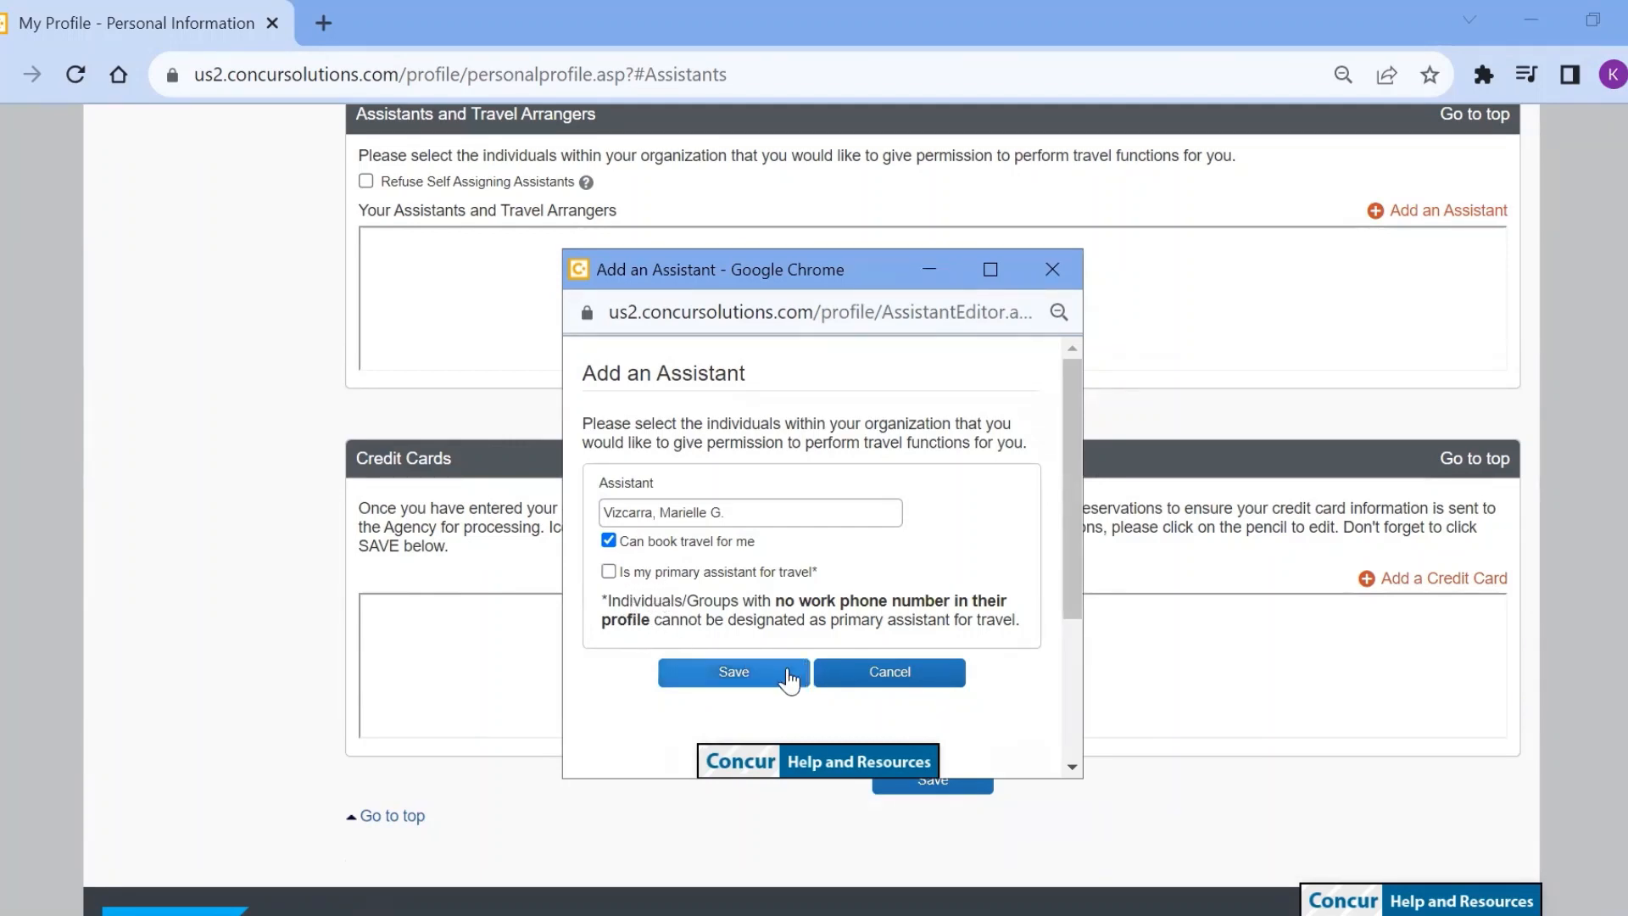
click(733, 672)
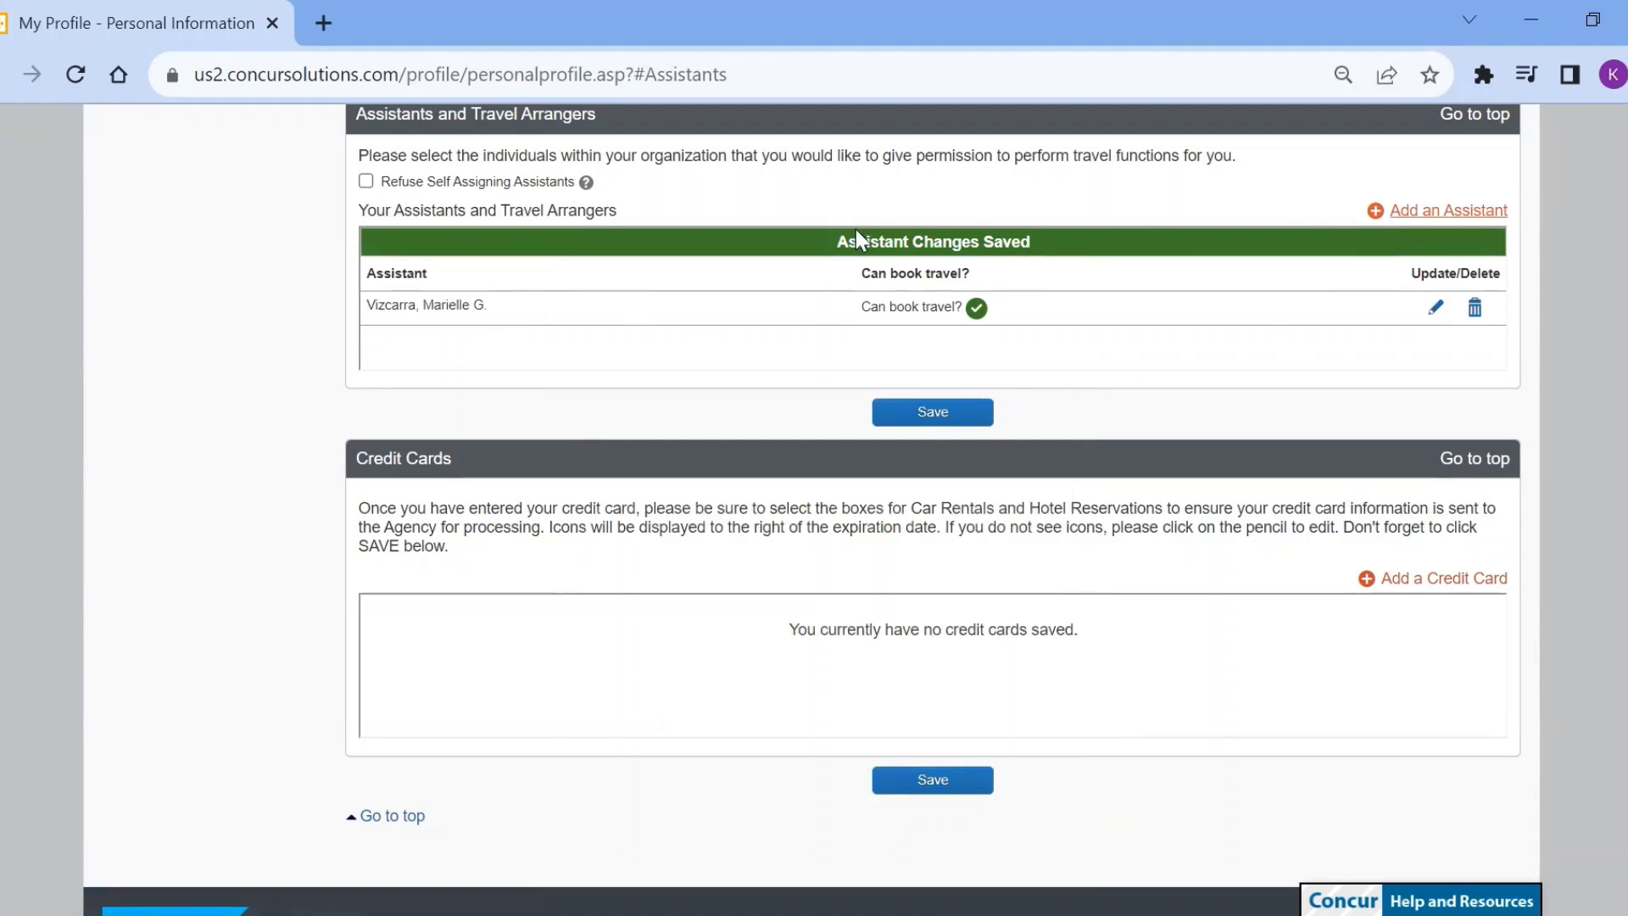
mouse_move(1330, 317)
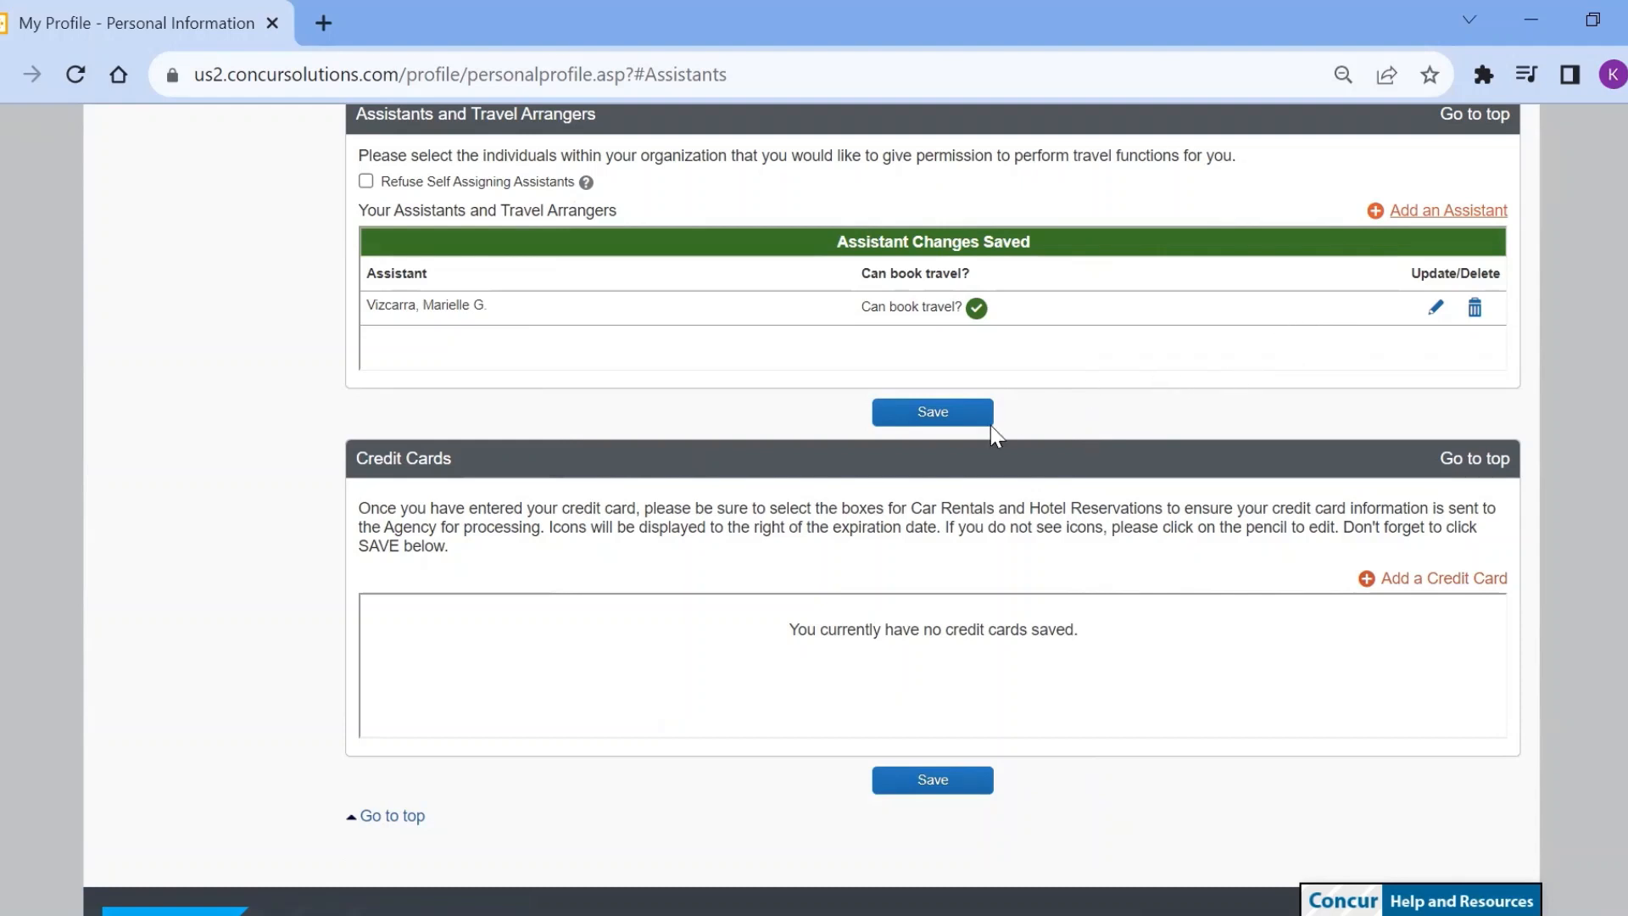
mouse_move(987, 448)
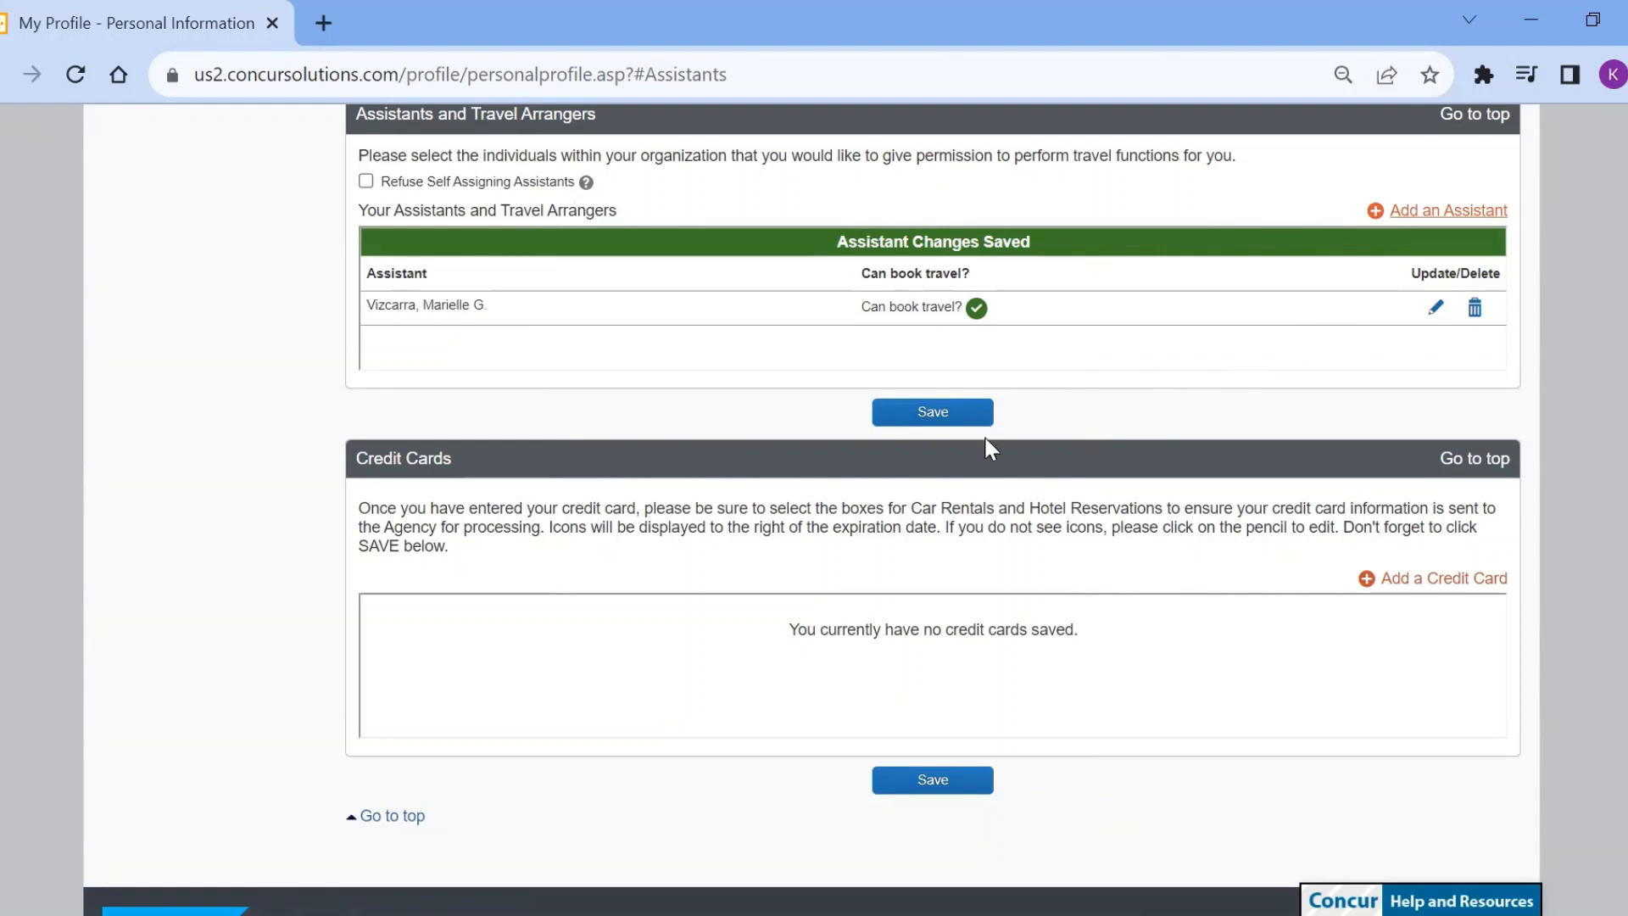
mouse_move(965, 431)
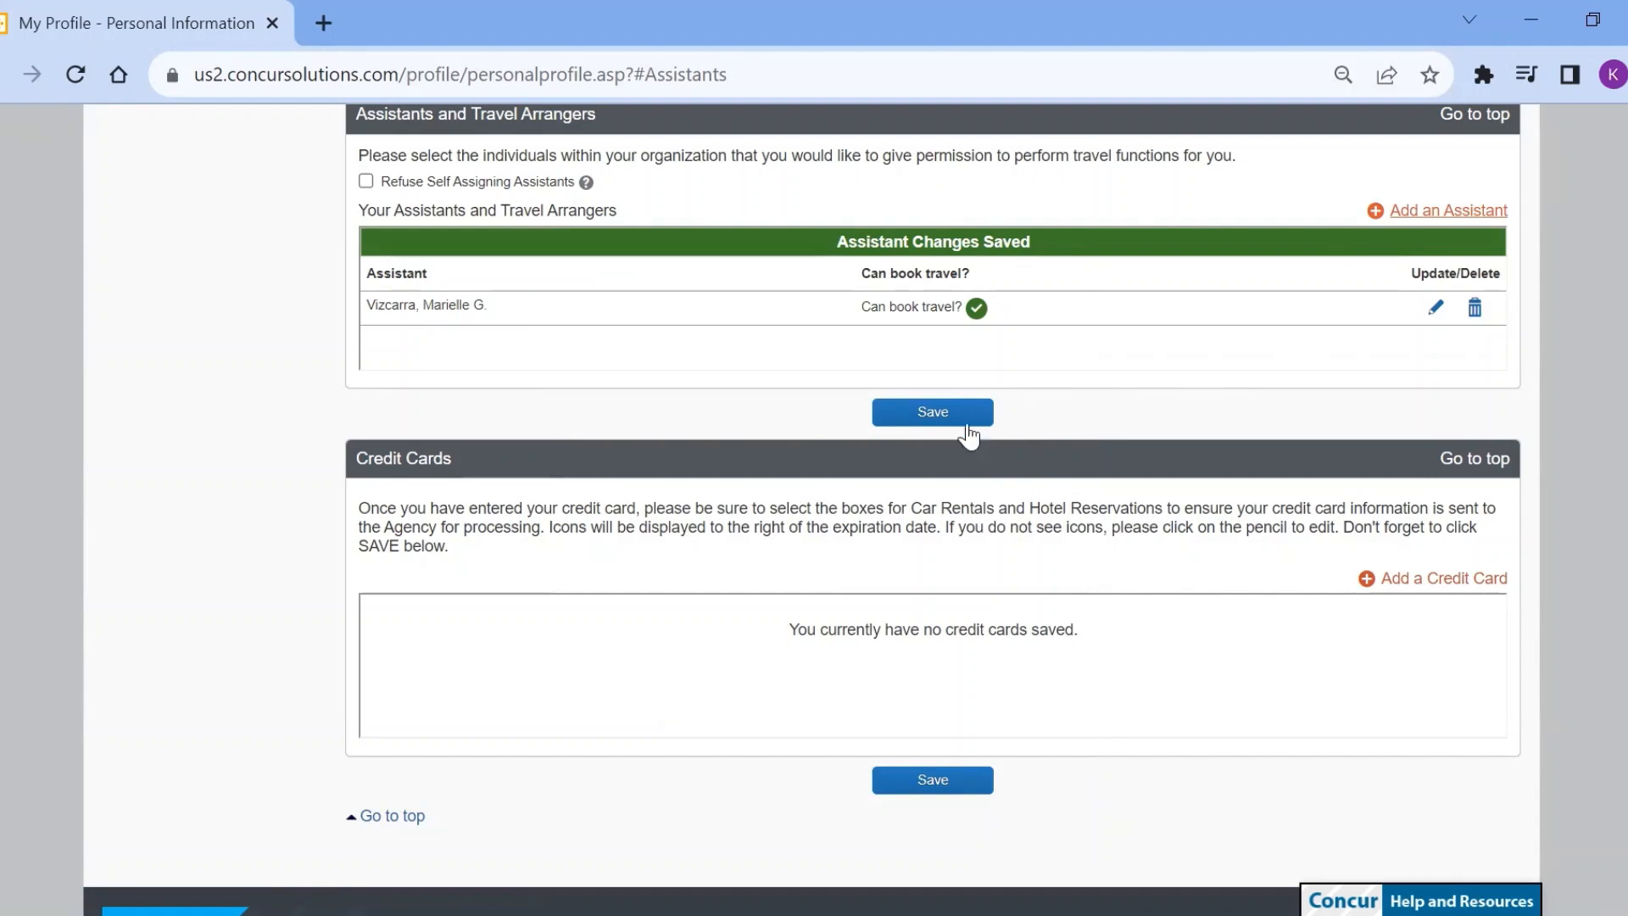